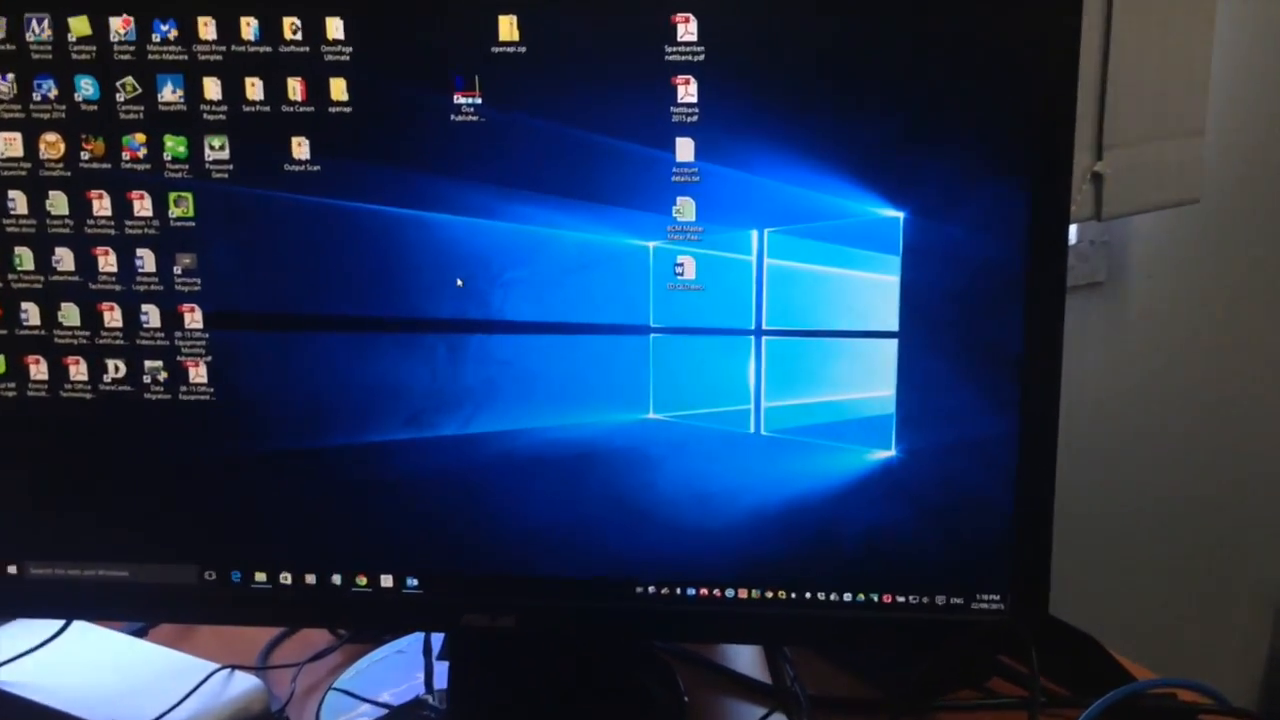
Open Display settings from the desktop context menu to show monitors 1 and 2.
right_click(458, 282)
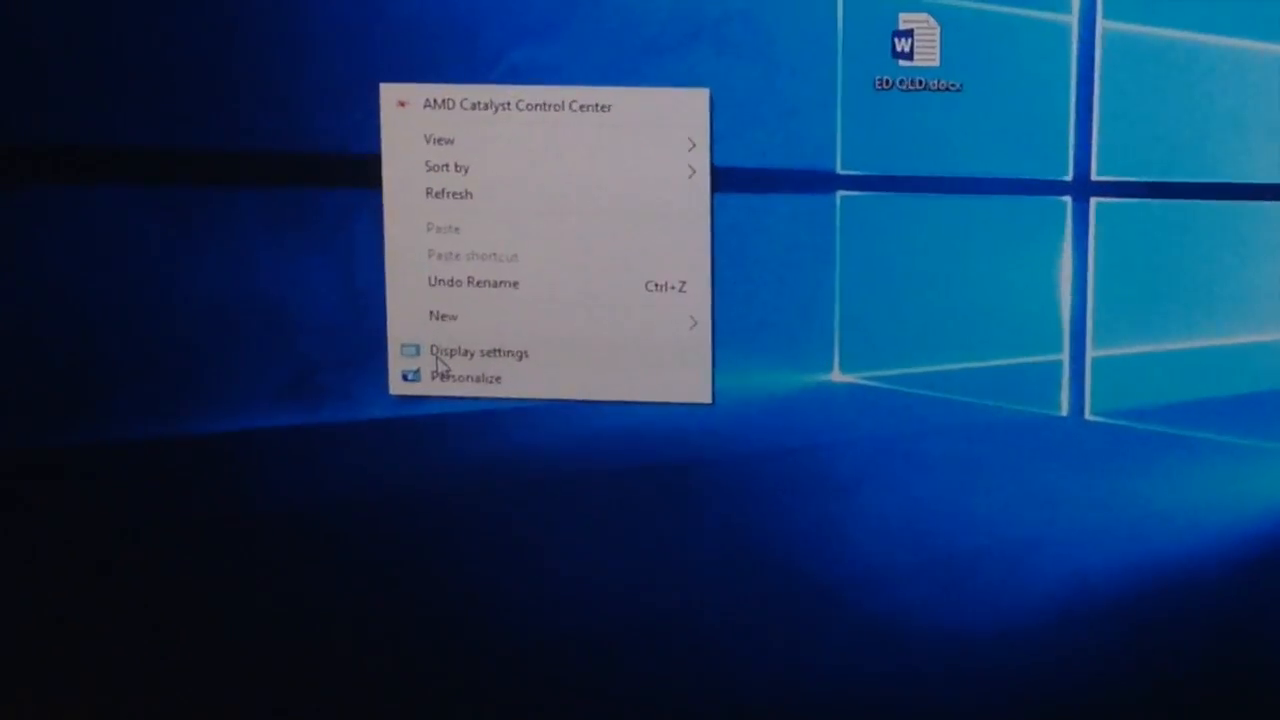
click(478, 352)
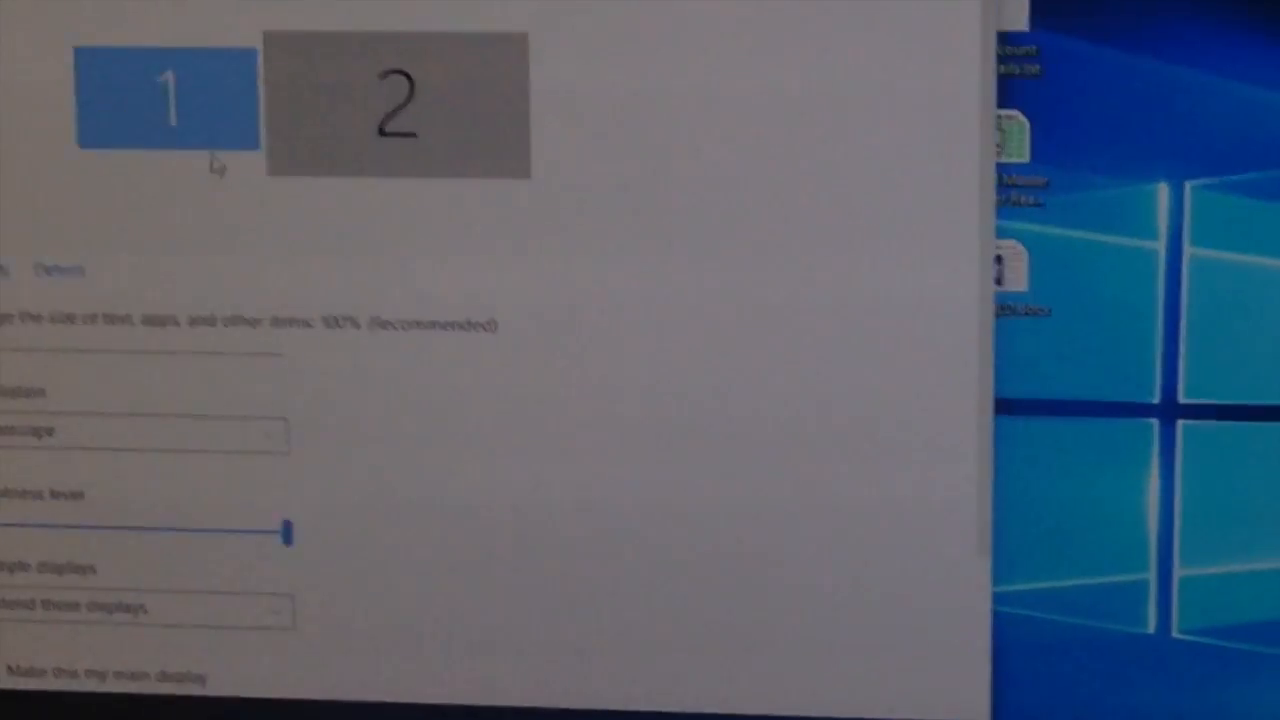